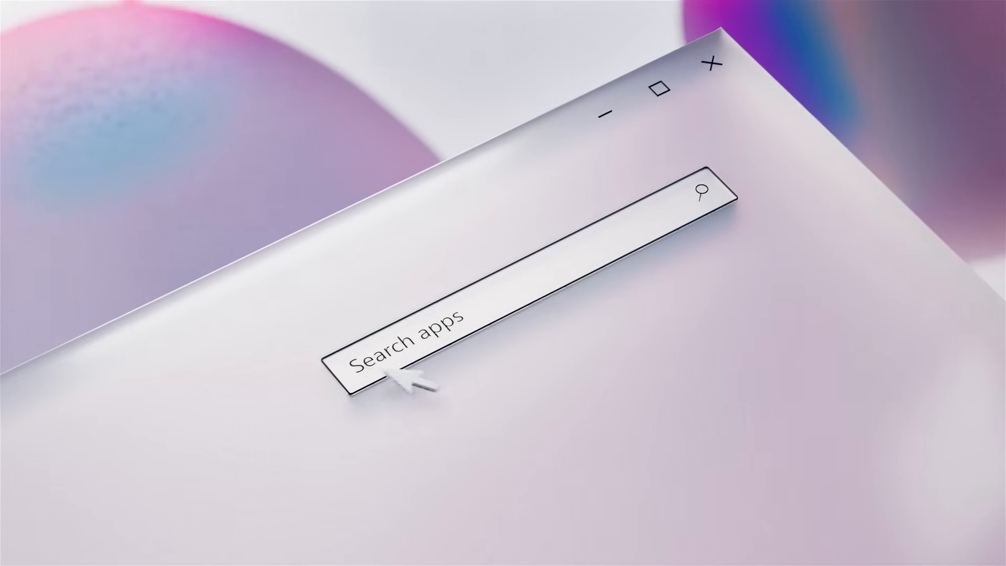
# Enter 'Instagram', then open the Downloads folder from Quick access, finding it empty.
pyautogui.write('Instagram')
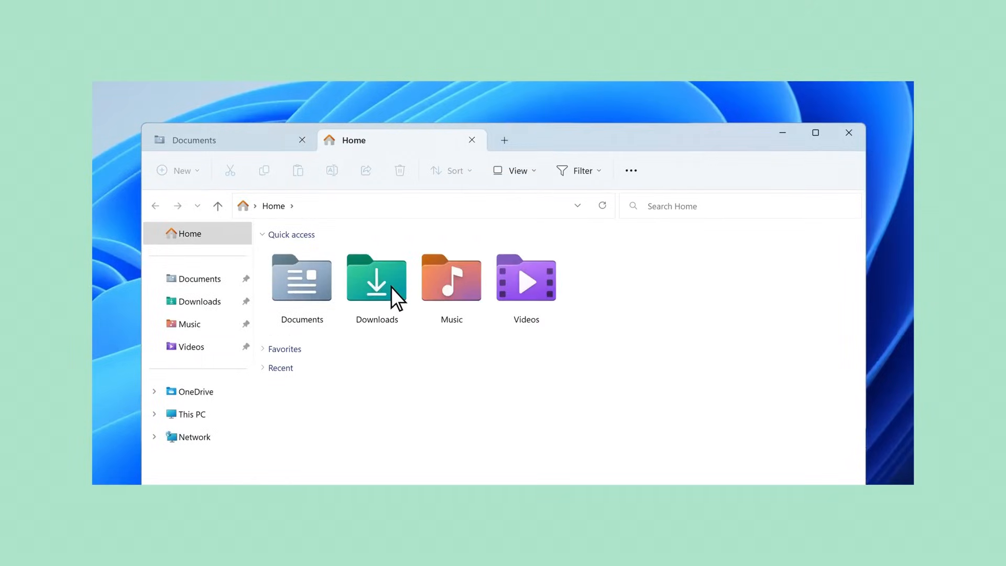
pyautogui.doubleClick(376, 279)
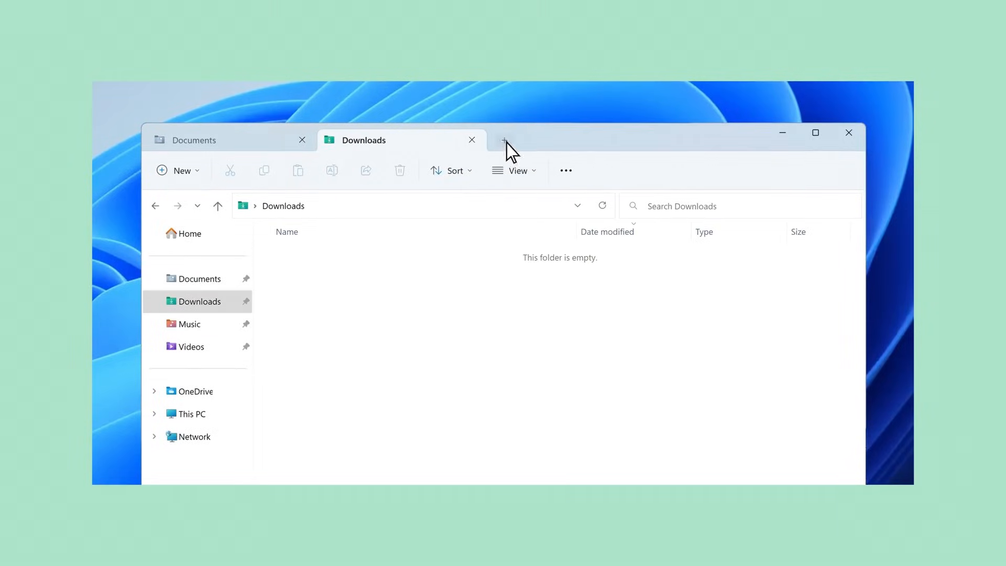